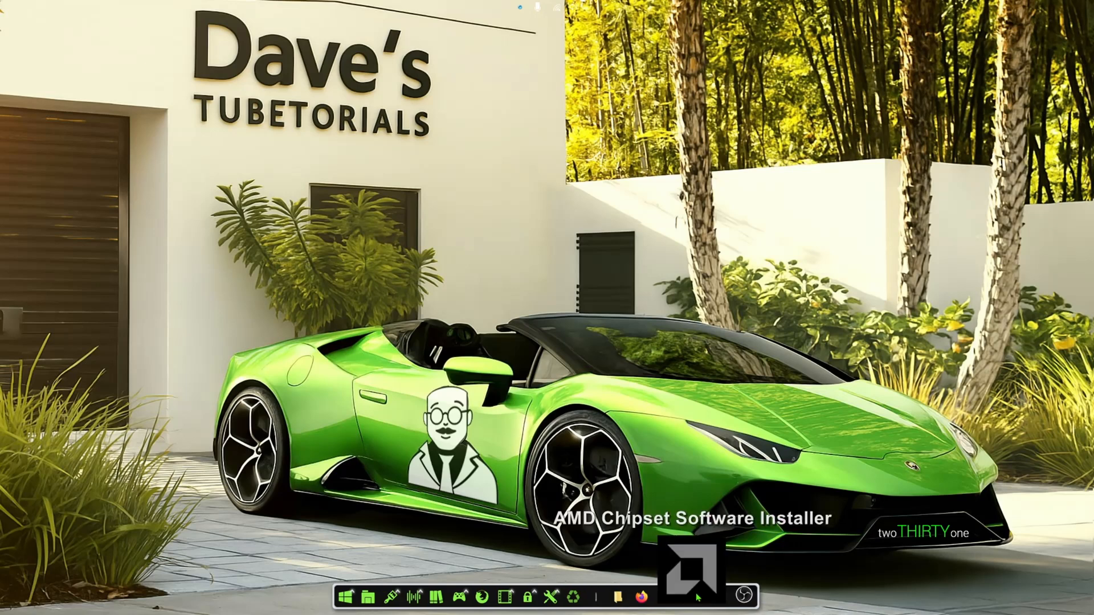
Step: Launch the AMD Chipset Software Installer listing the five chipset drivers checked for install
click(690, 572)
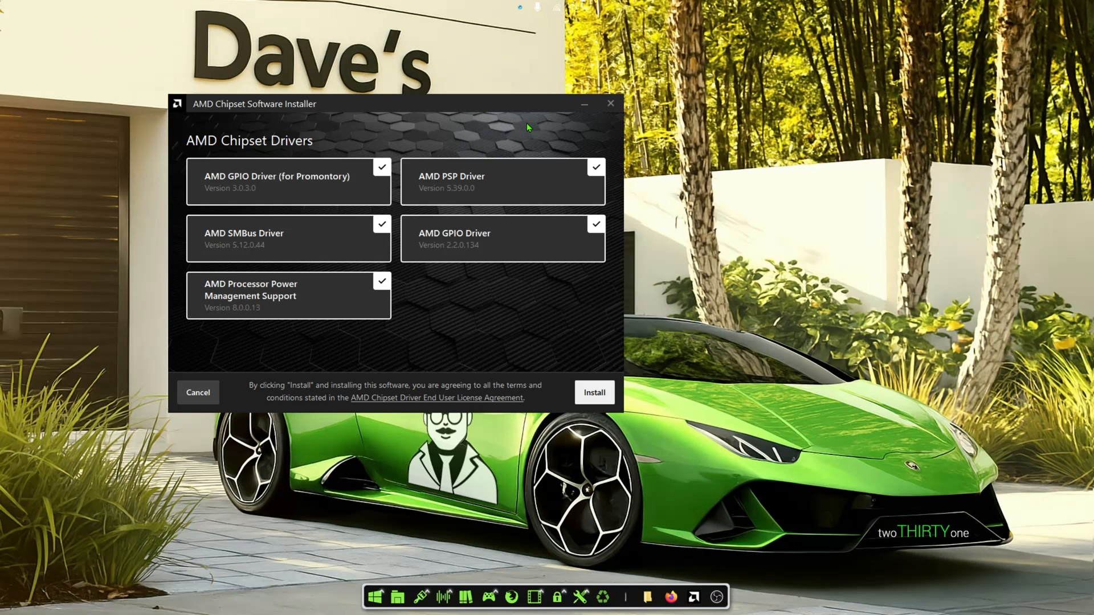
mouse_move(493, 120)
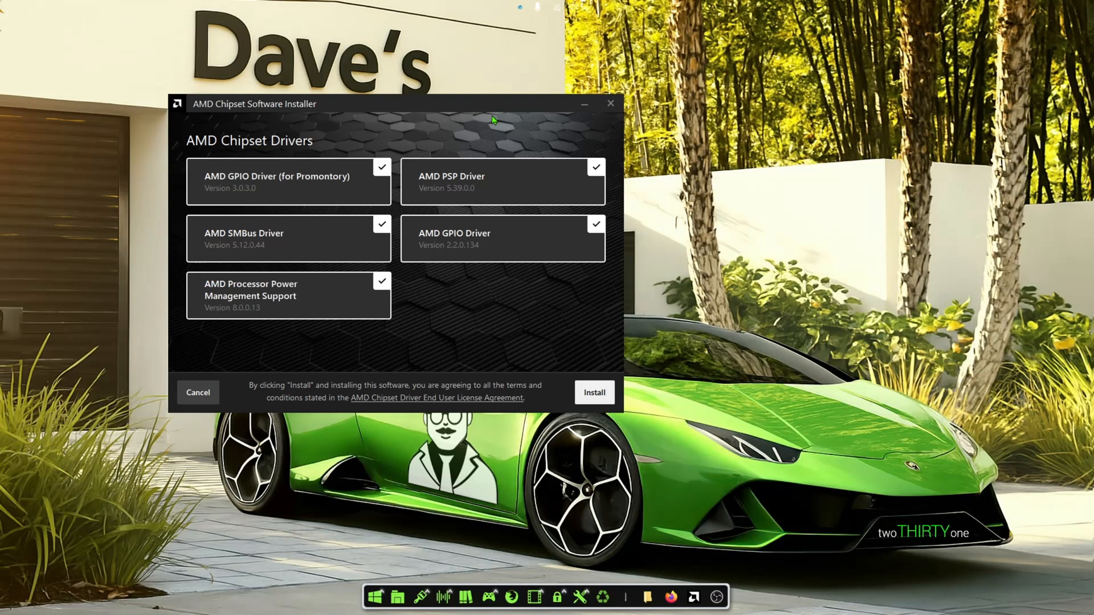
mouse_move(446, 111)
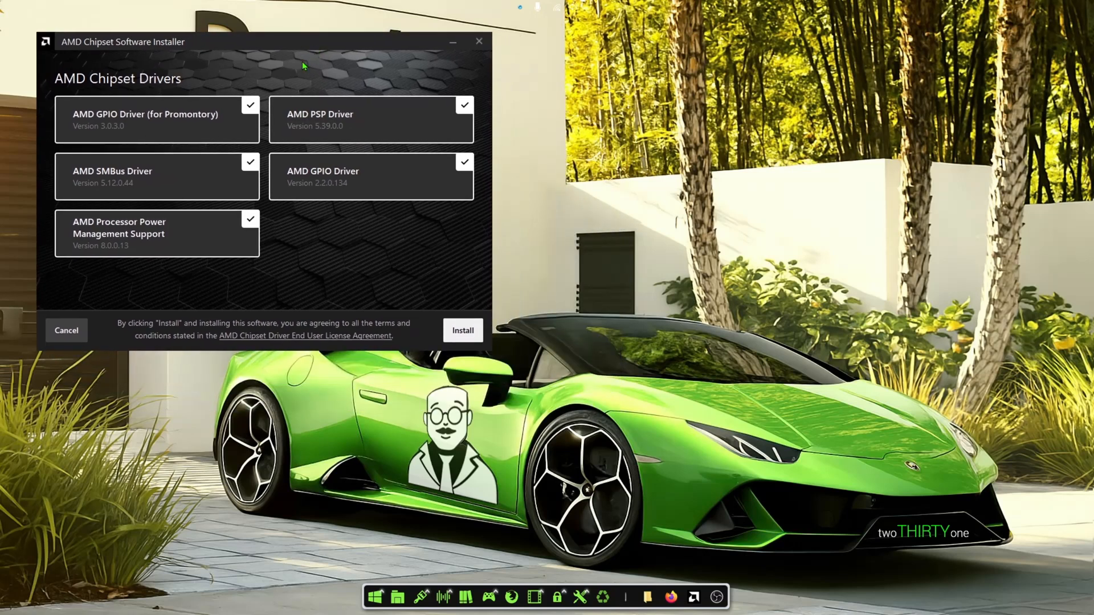
mouse_move(237, 108)
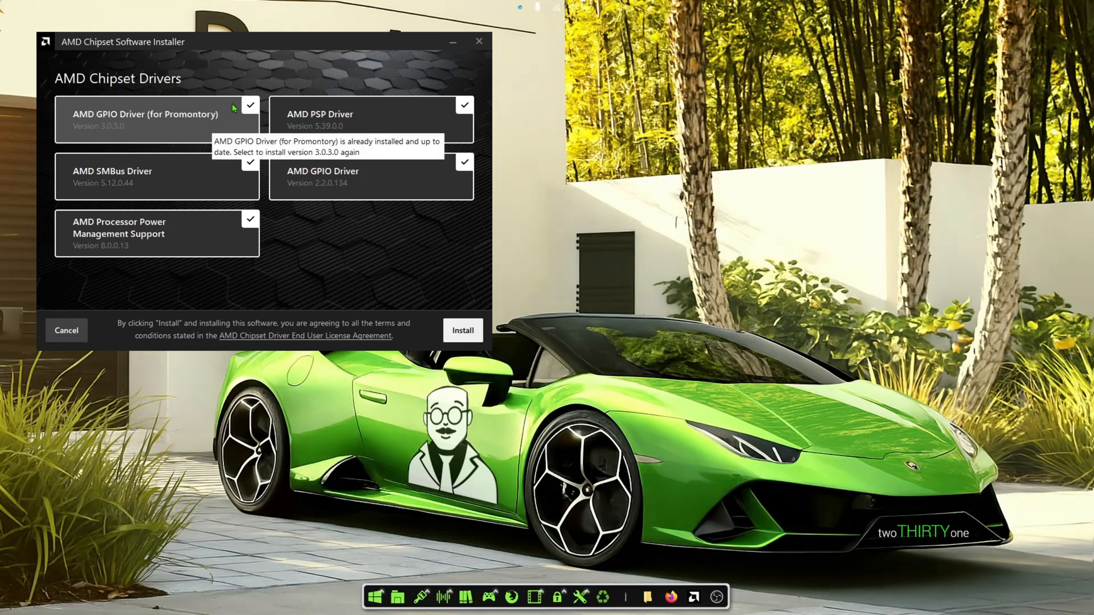
mouse_move(201, 135)
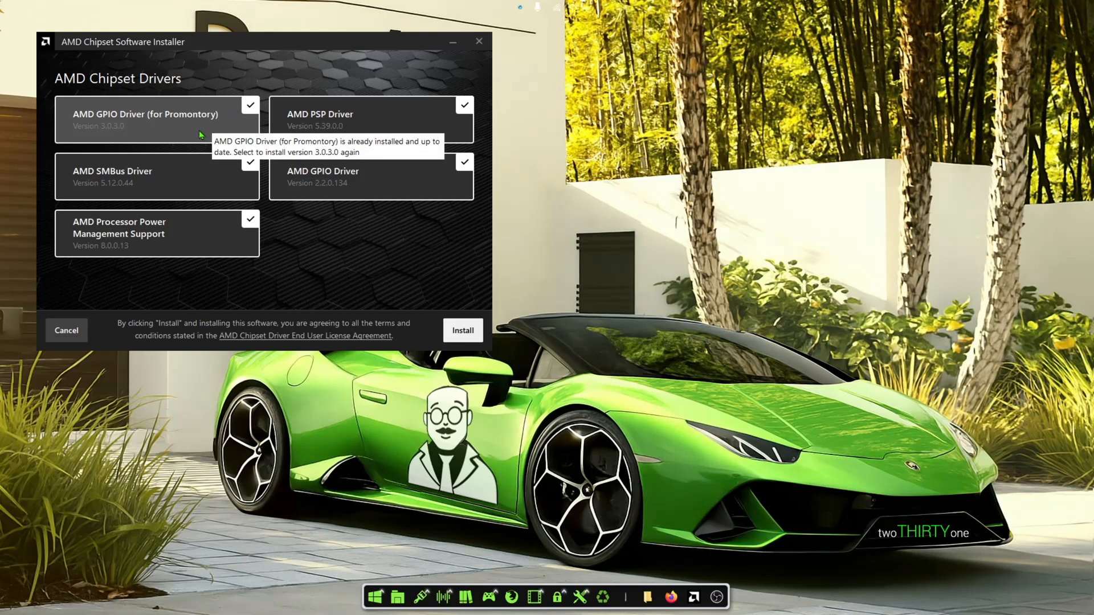
mouse_move(227, 151)
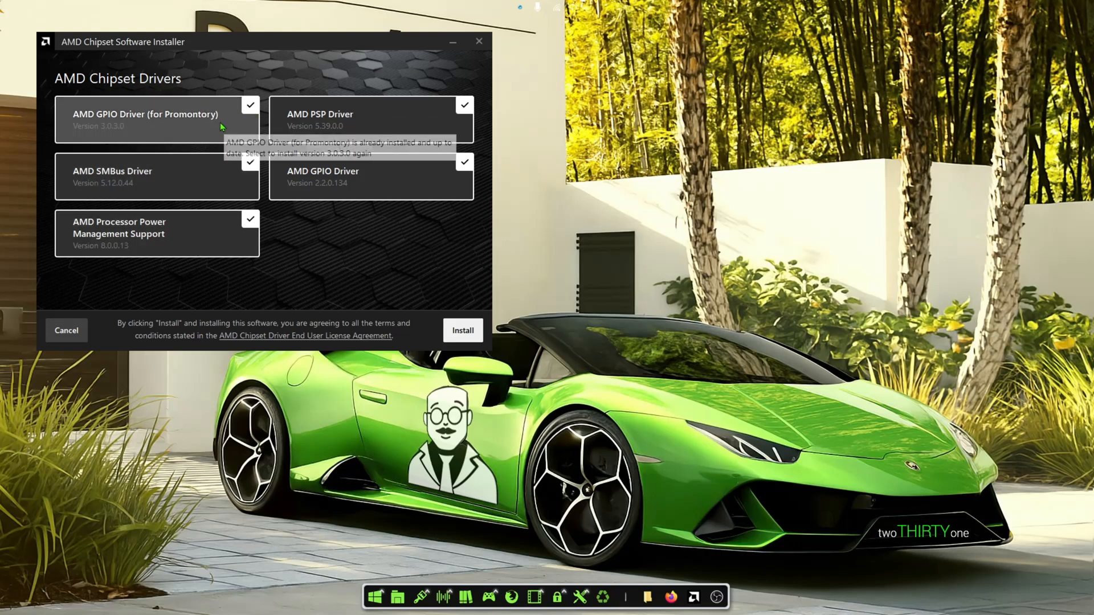
mouse_move(328, 127)
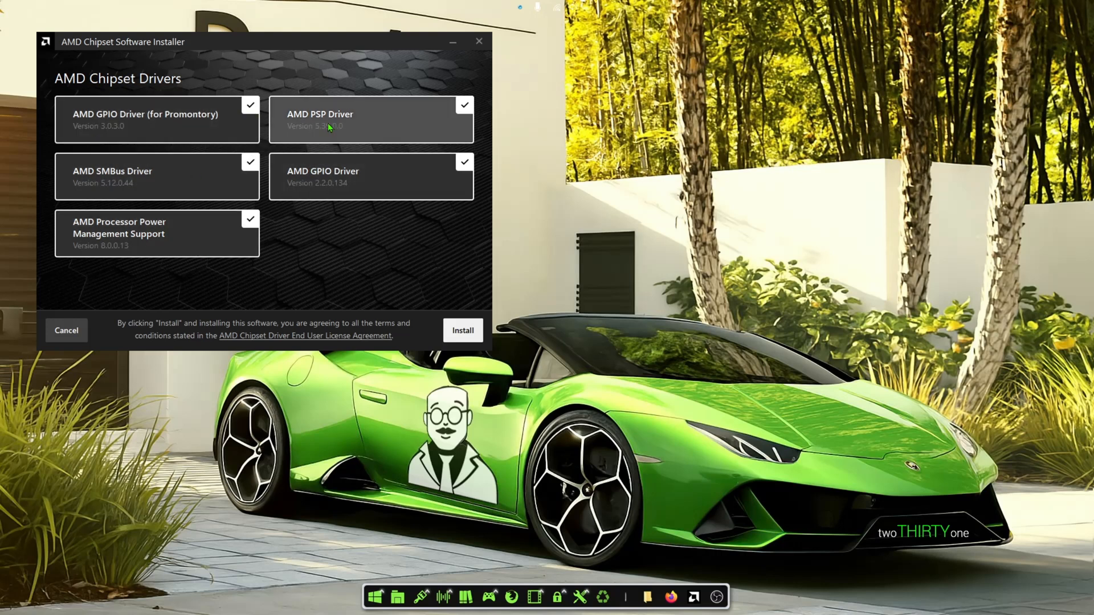
mouse_move(328, 184)
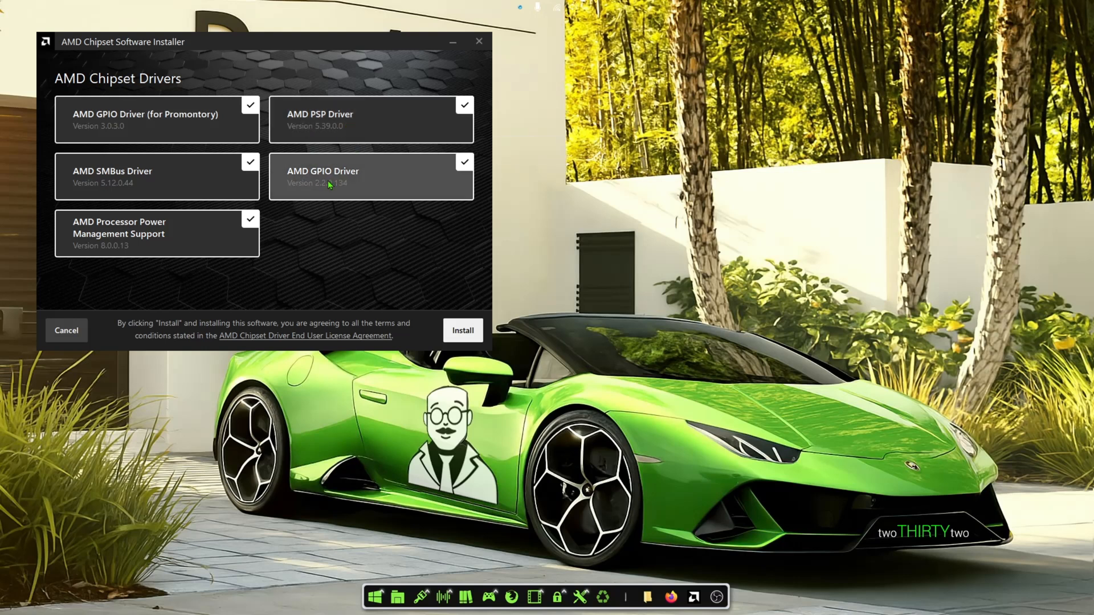
mouse_move(328, 185)
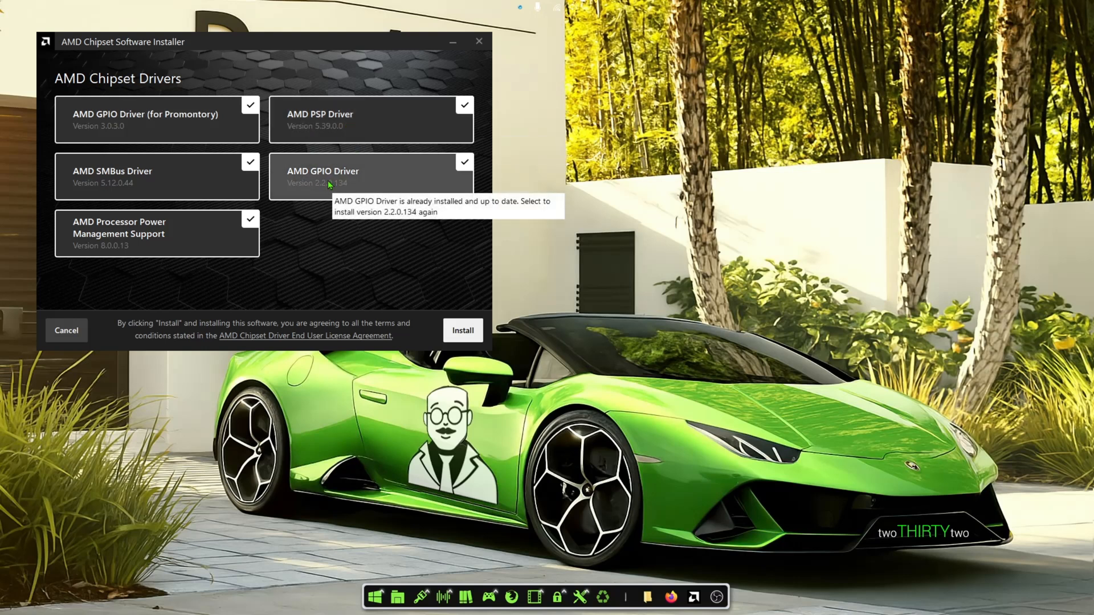
mouse_move(533, 235)
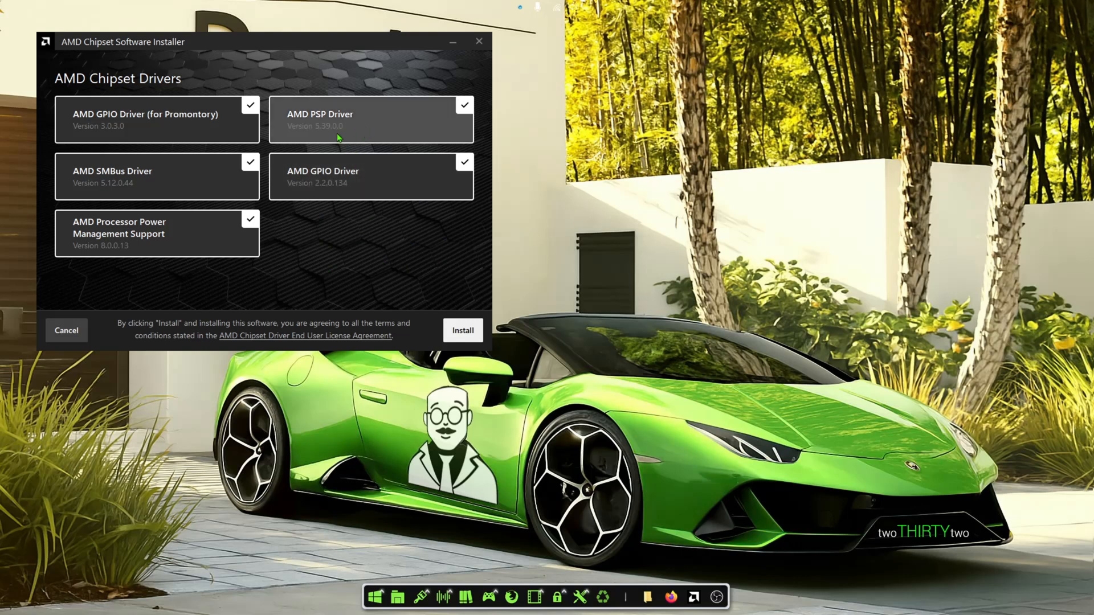
mouse_move(352, 128)
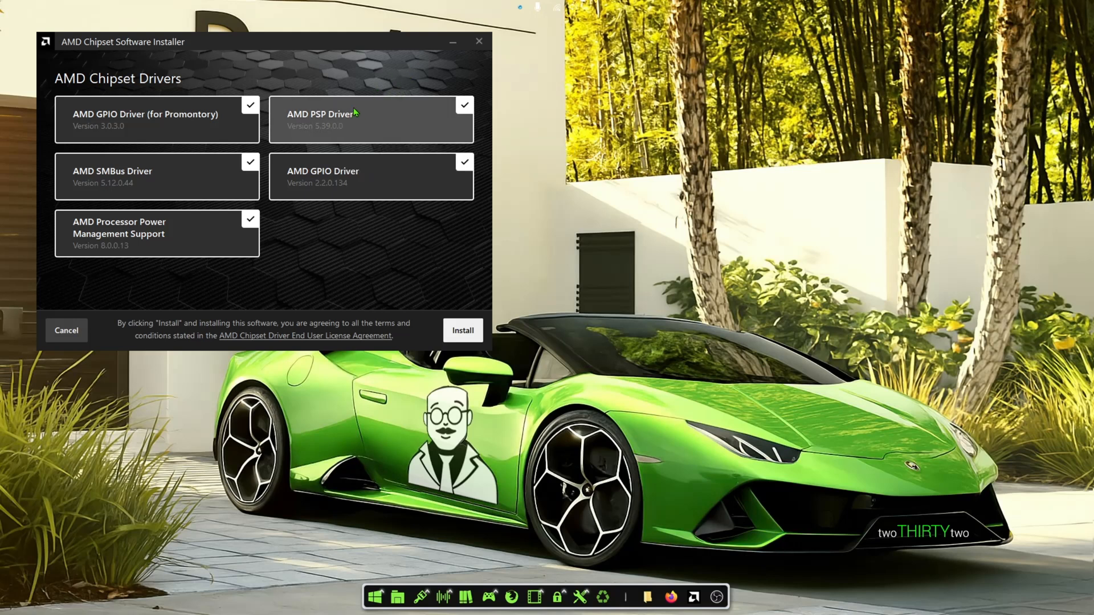
mouse_move(352, 129)
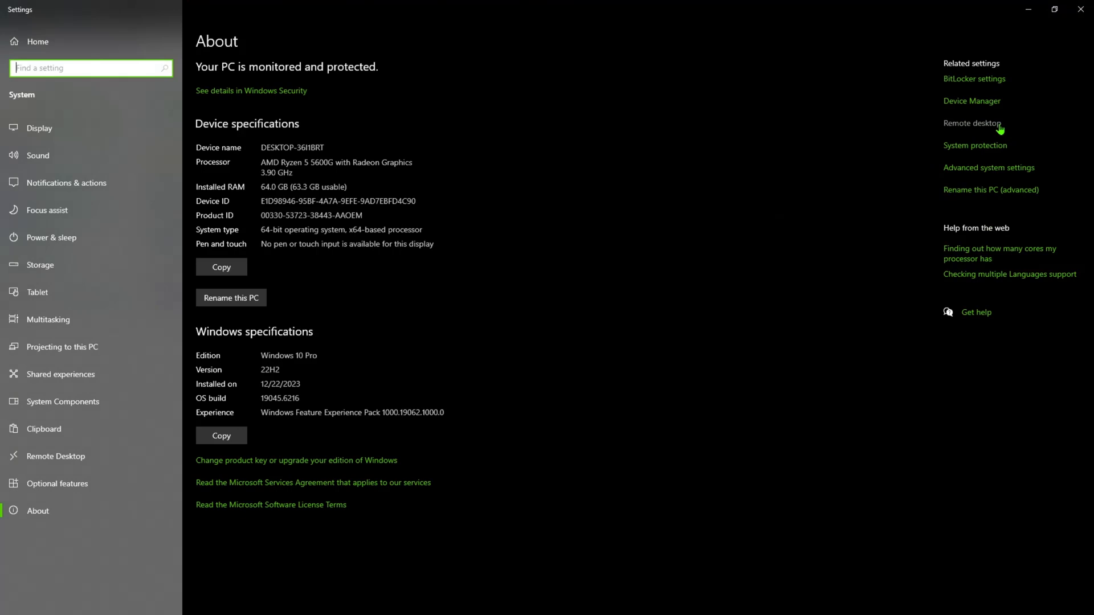
Step: Bring up the action menu for AMD PSP 10.0 Device under Security devices in Device Manager
click(971, 100)
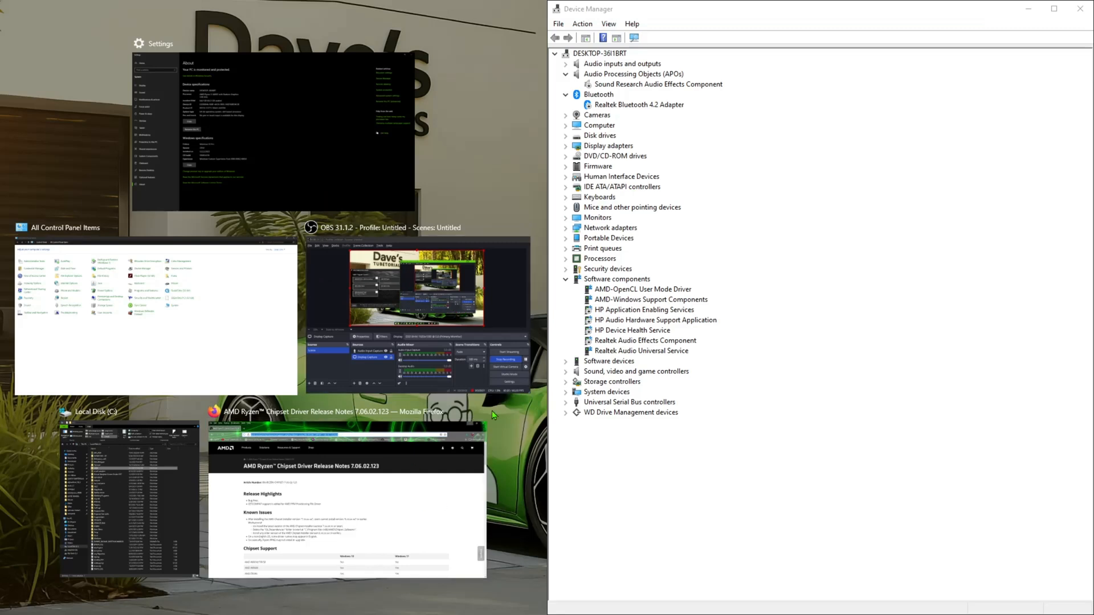
mouse_move(628, 266)
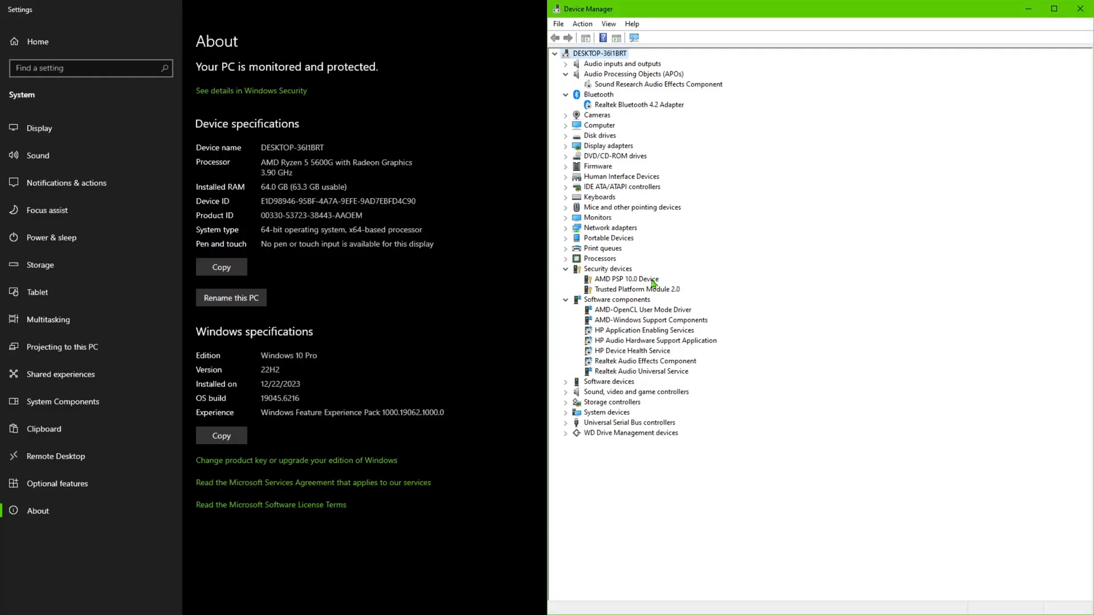
right_click(625, 280)
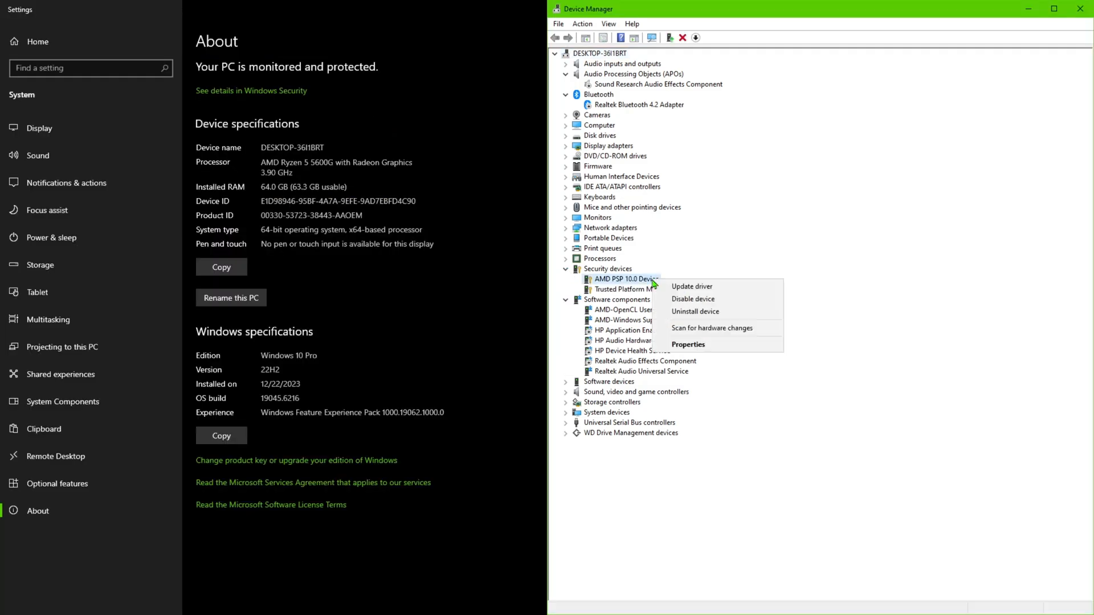
mouse_move(690, 286)
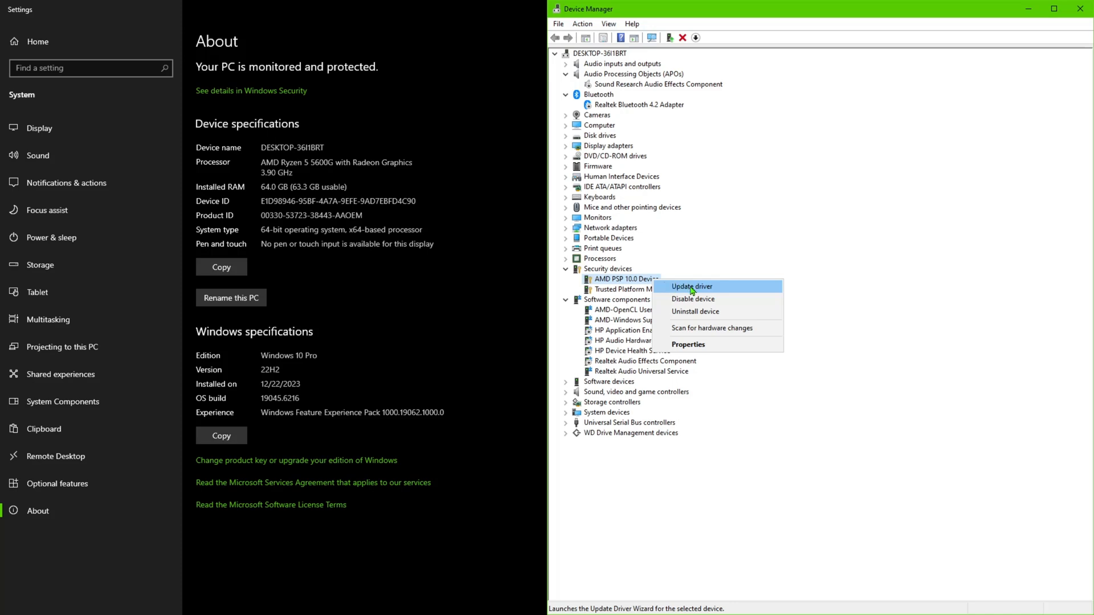
Step: Begin updating the AMD PSP 10.0 driver manually and reach the Browse For Folder chooser
click(690, 286)
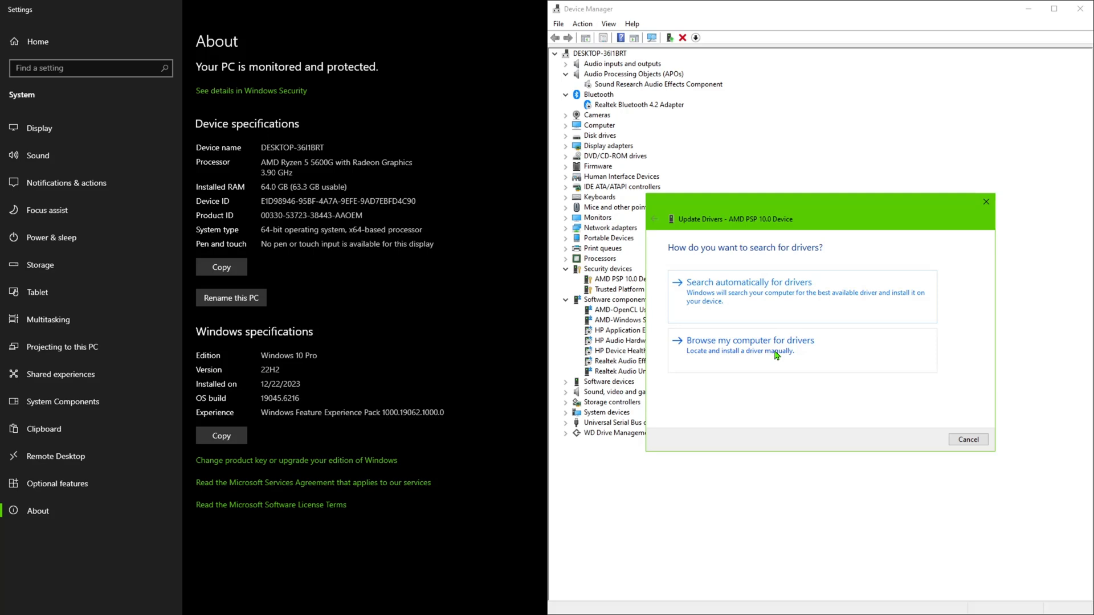
click(749, 340)
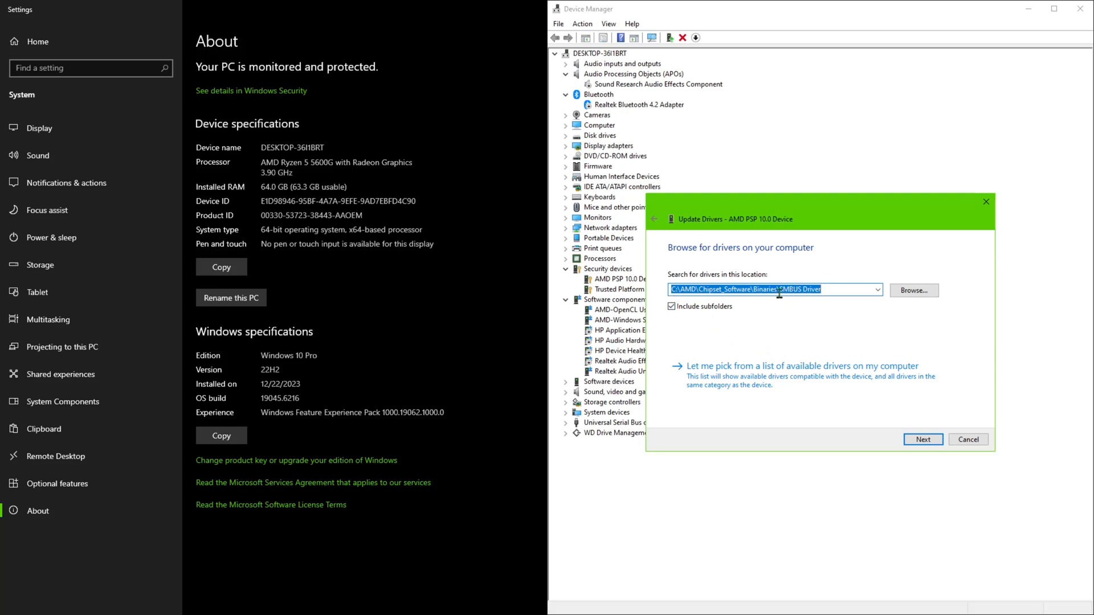
click(913, 290)
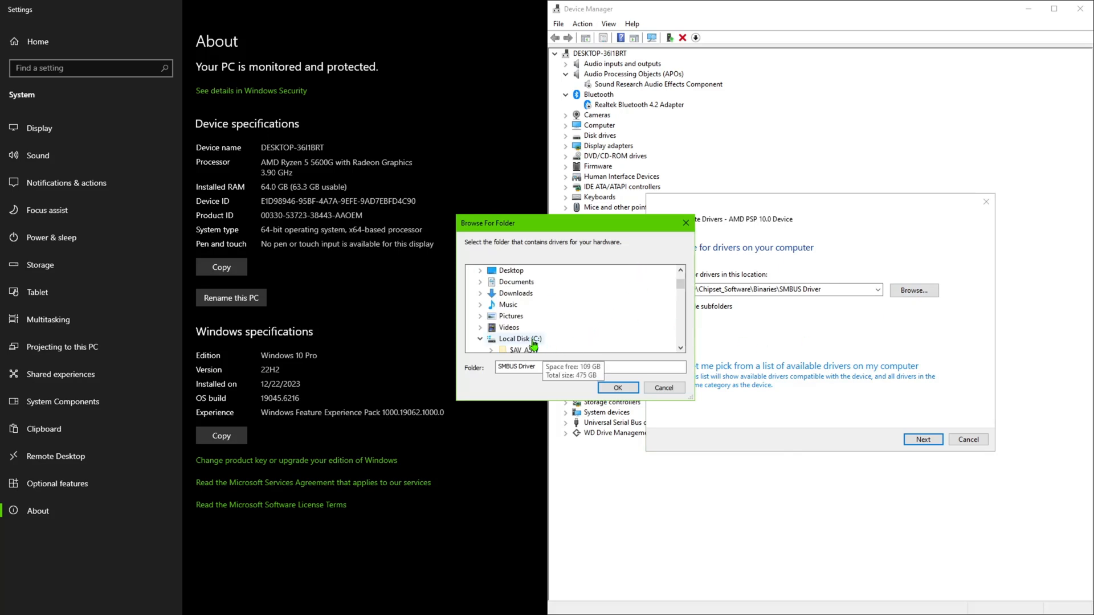
Step: Navigate the C: drive down to the Chipset_Software folder in the folder chooser
click(517, 339)
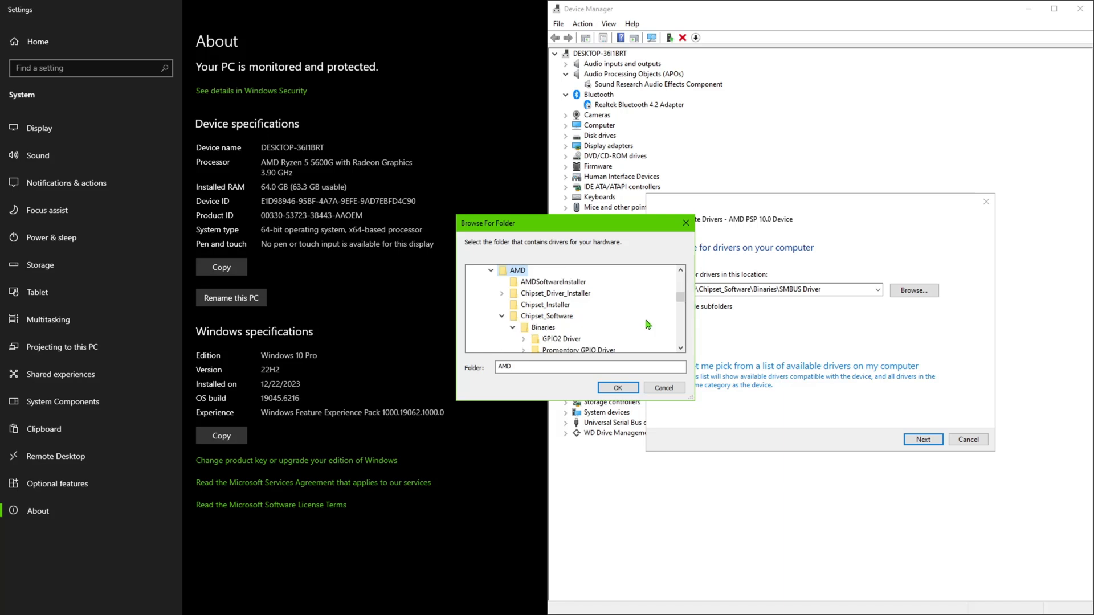
scroll(down, 3)
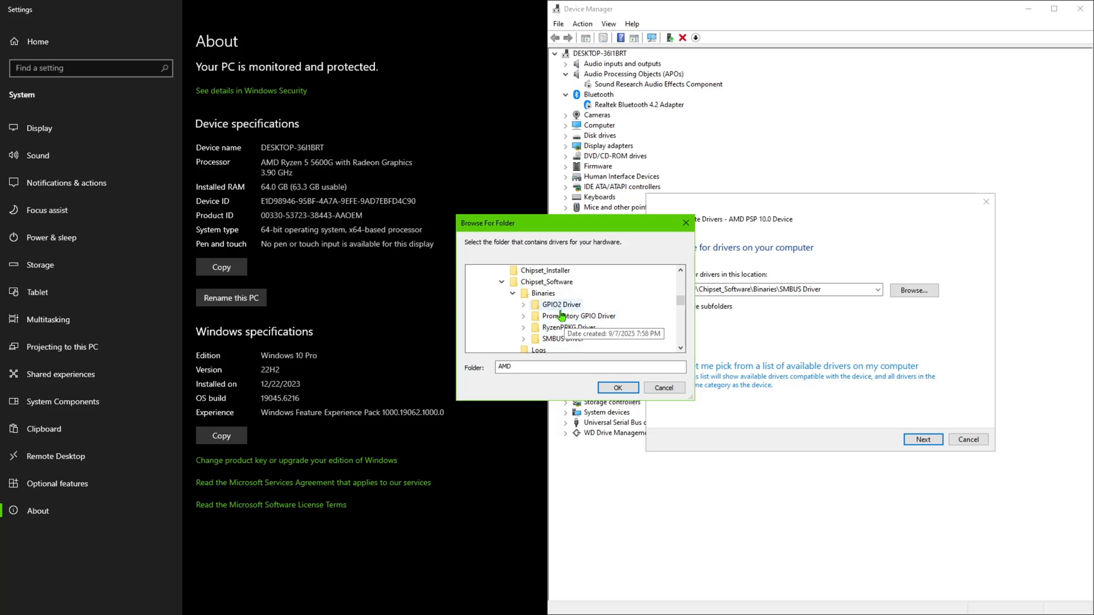
mouse_move(1007, 36)
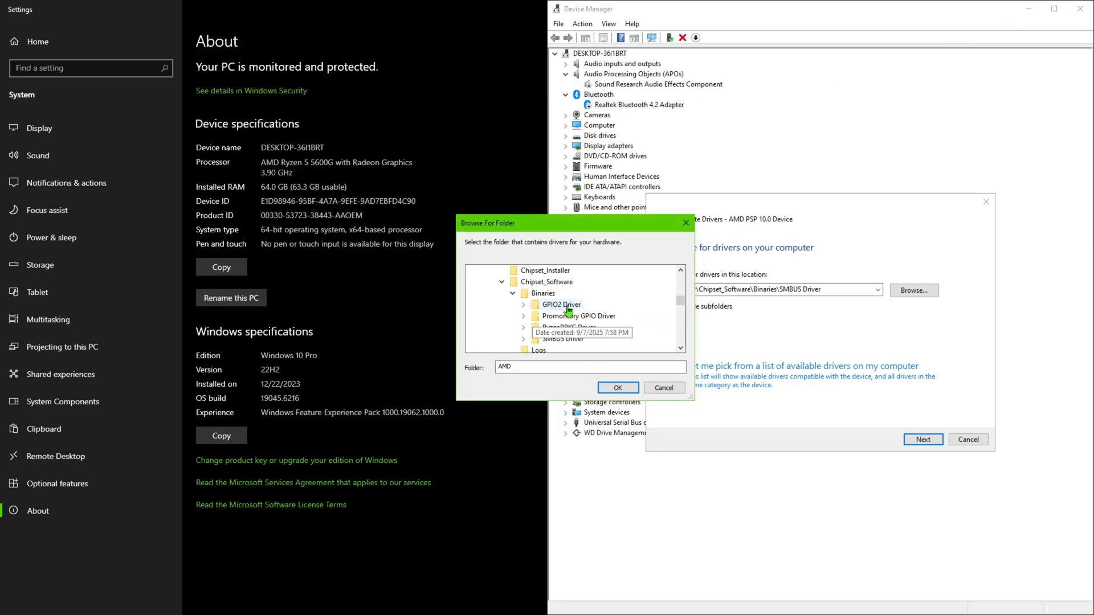
scroll(down, 3)
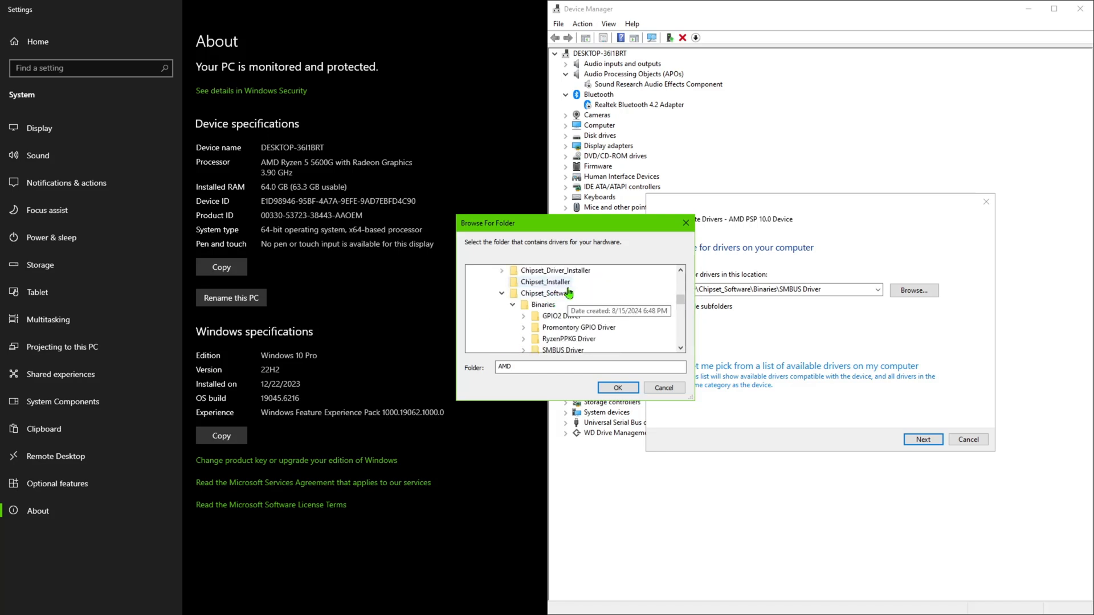
click(546, 281)
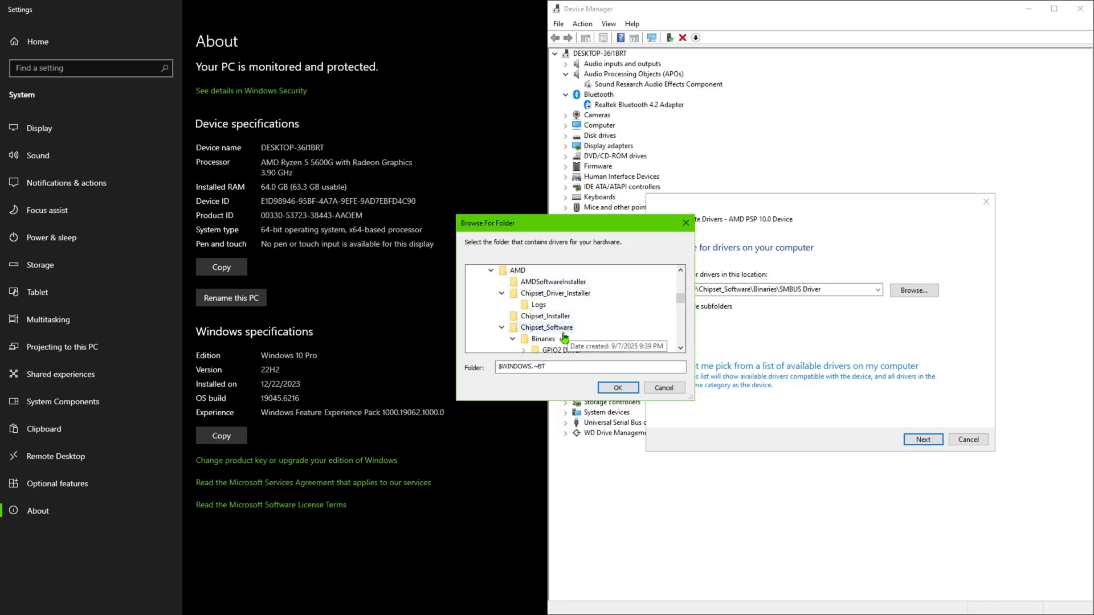
Step: Reach and select the PSP Driver folder, then cancel the folder choice
scroll(down, 3)
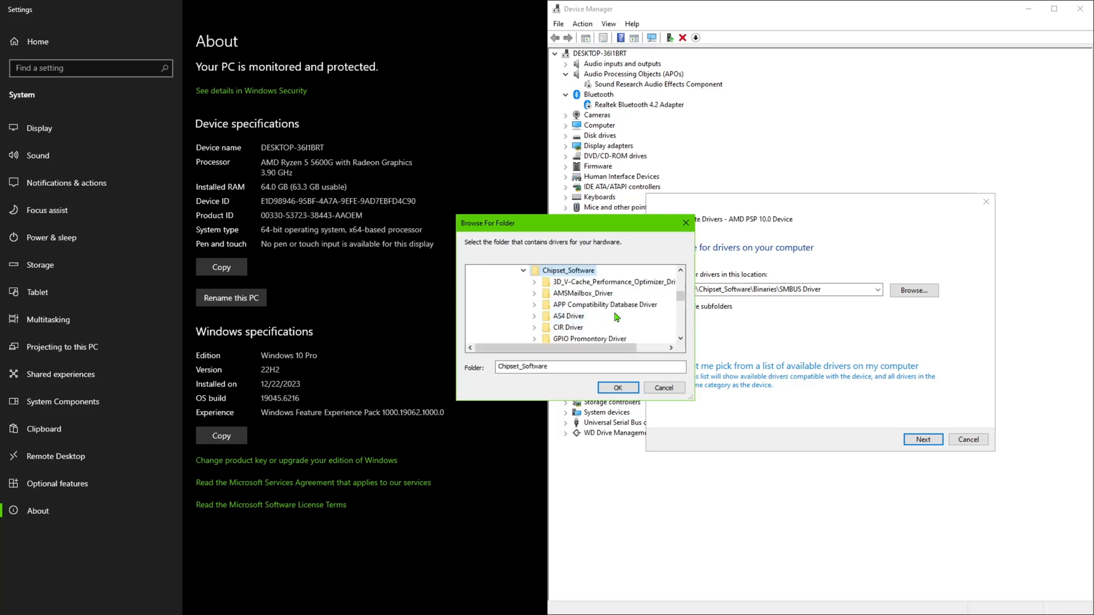
scroll(down, 3)
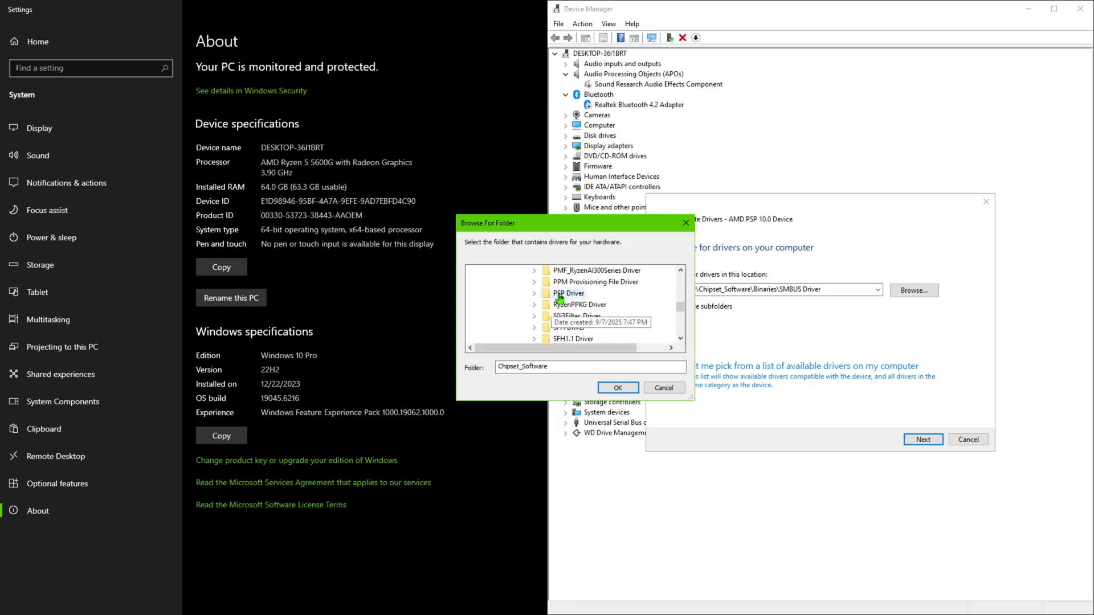
click(534, 292)
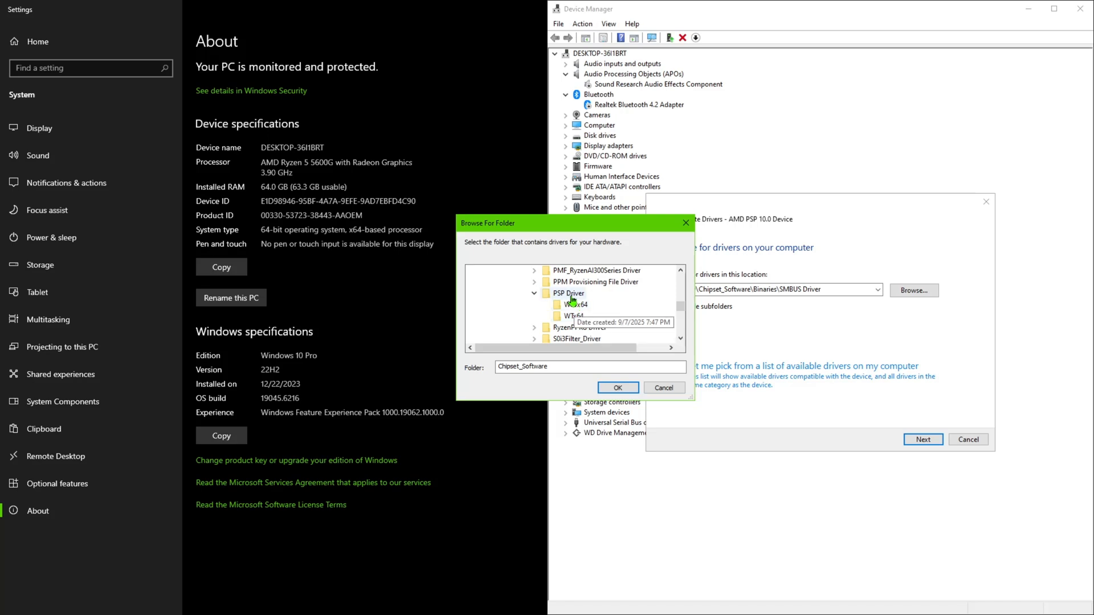
click(568, 292)
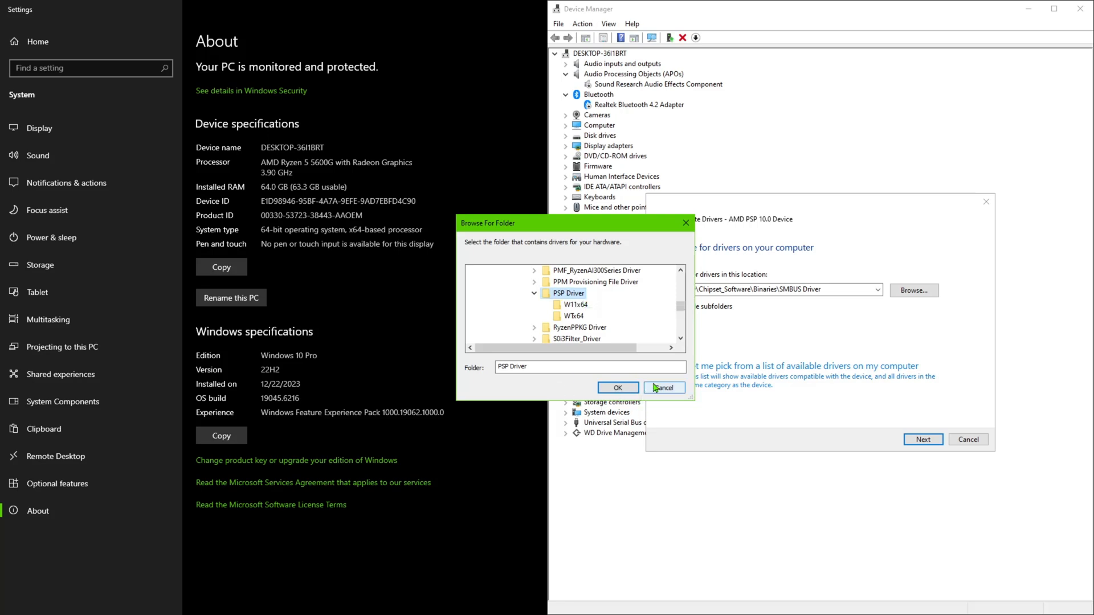
click(616, 387)
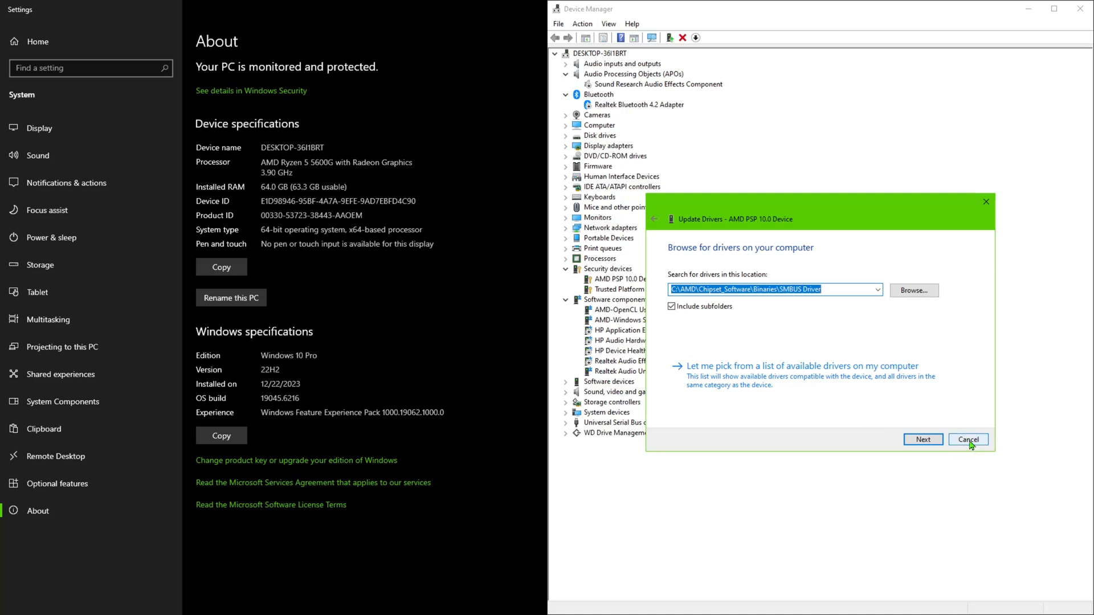
Step: Cancel the PSP update wizard and scroll to the expanded System devices with AMD GPIO Controllers
click(967, 440)
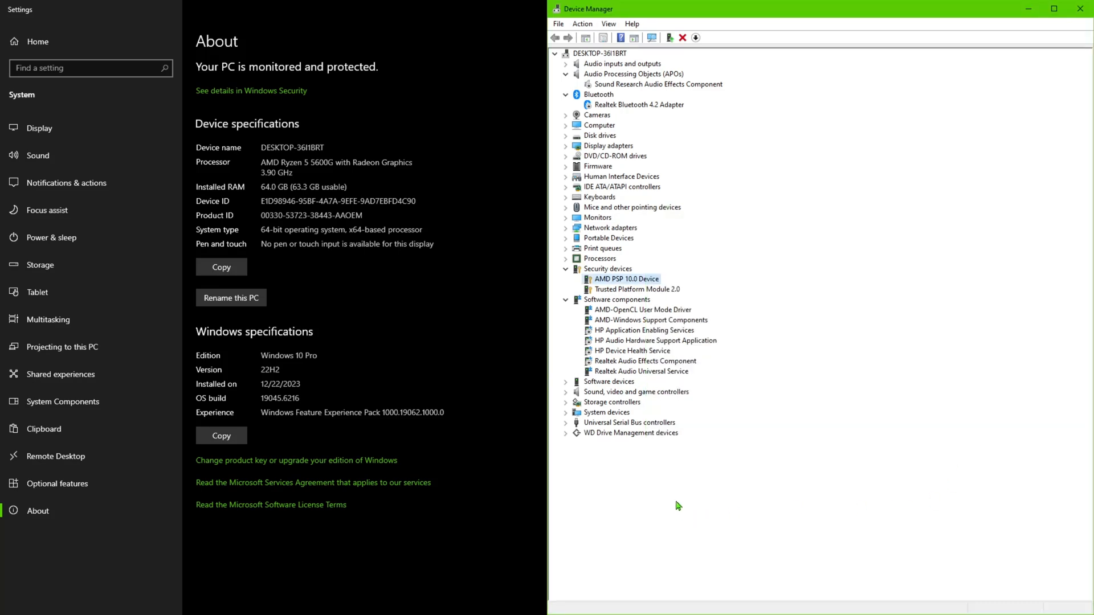
mouse_move(728, 269)
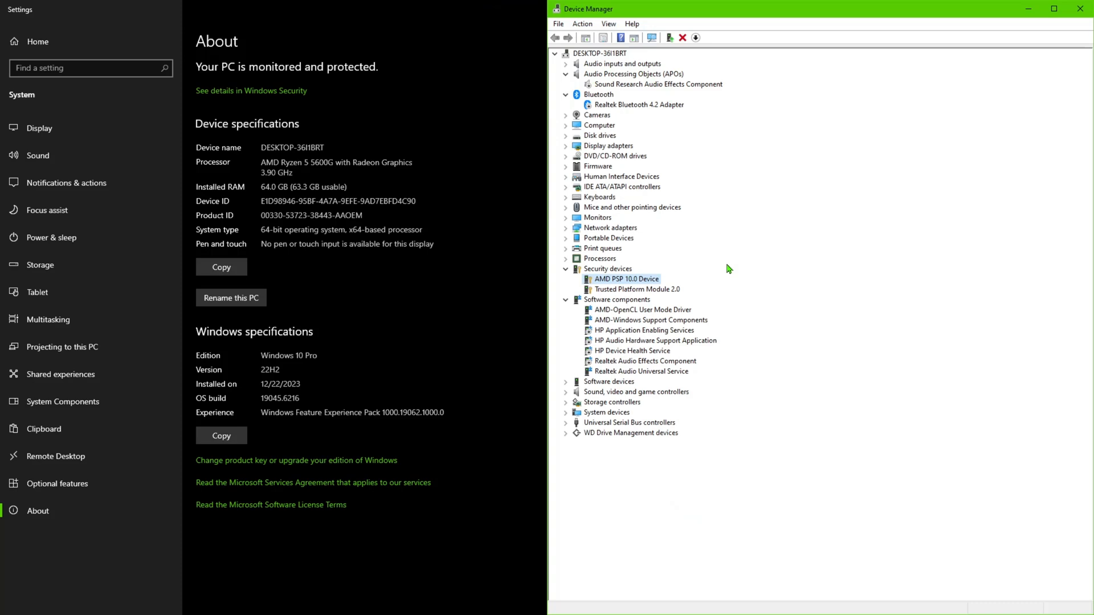
mouse_move(661, 293)
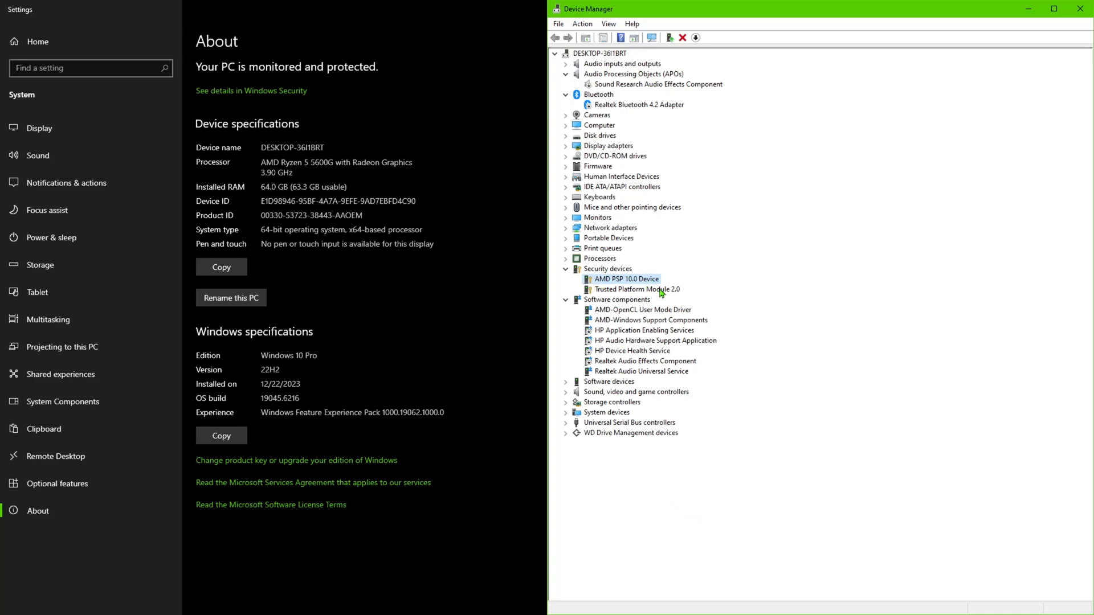
scroll(down, 3)
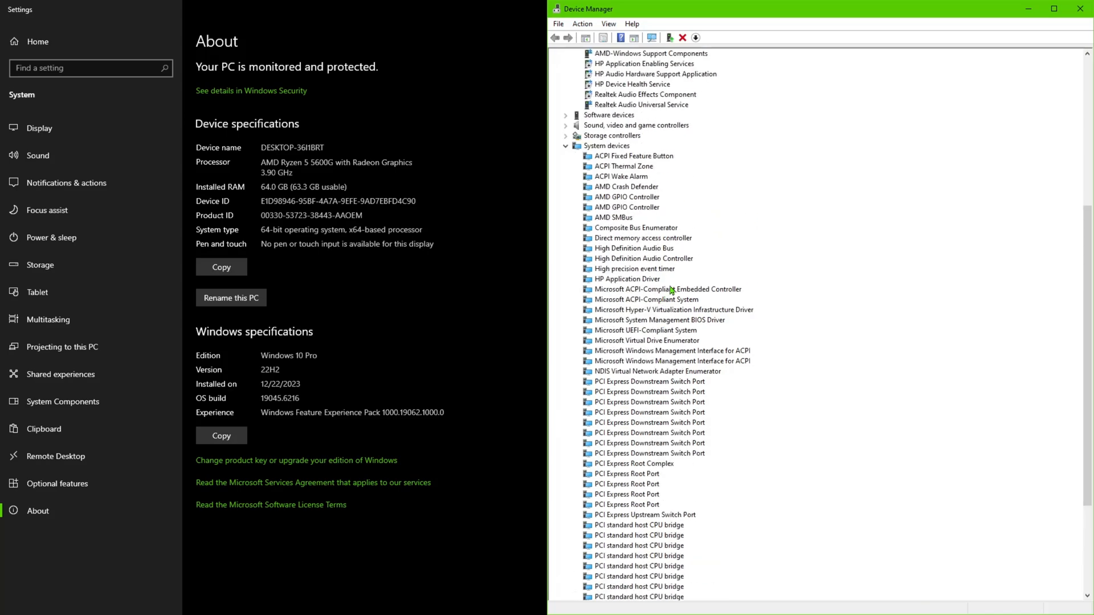
mouse_move(670, 215)
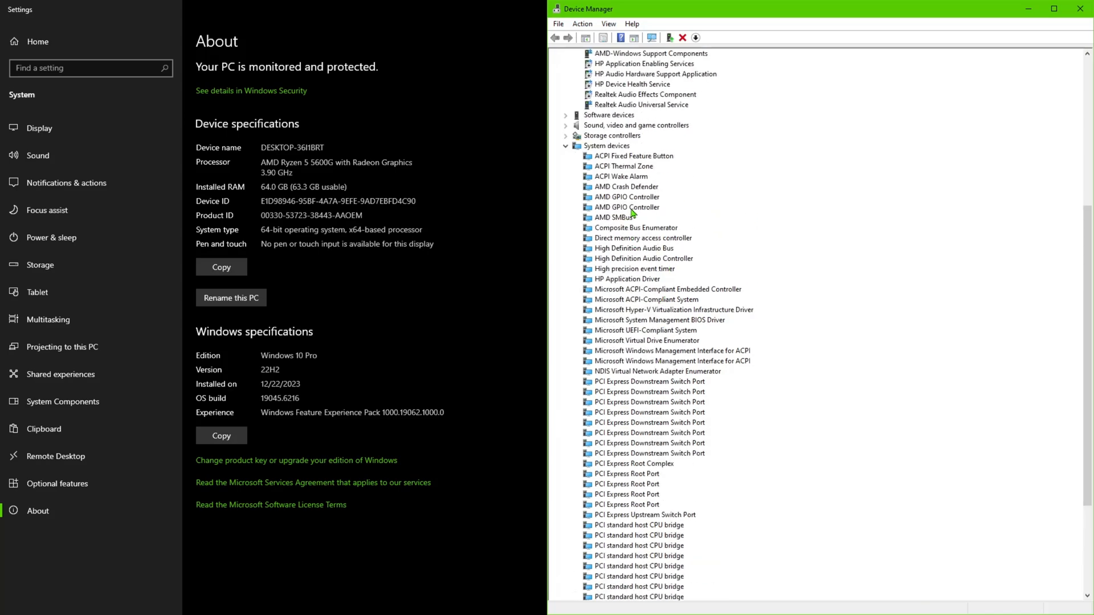
right_click(625, 197)
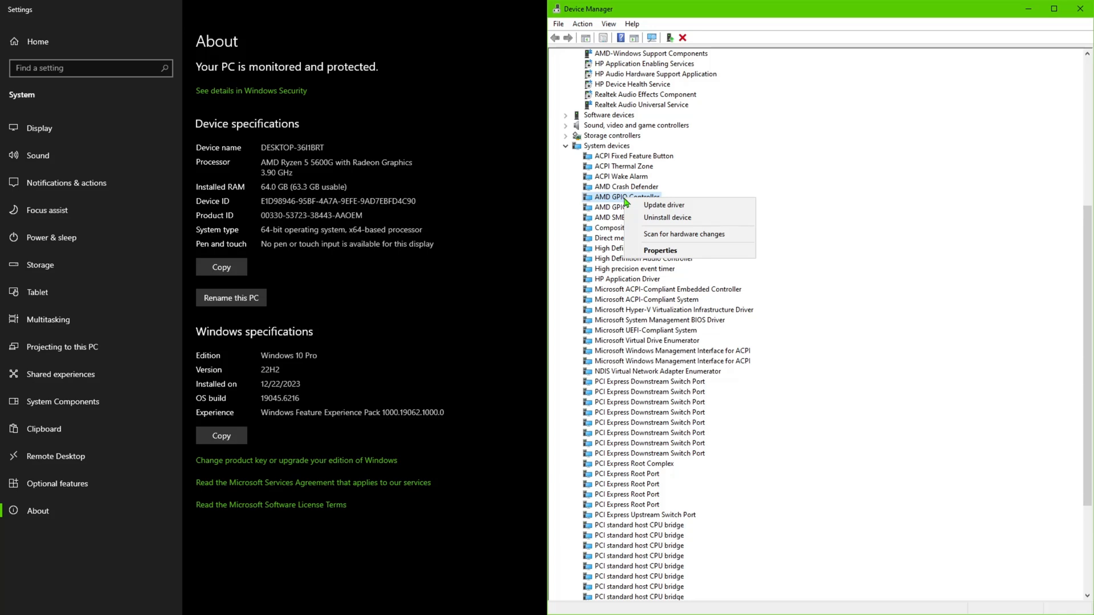
click(662, 204)
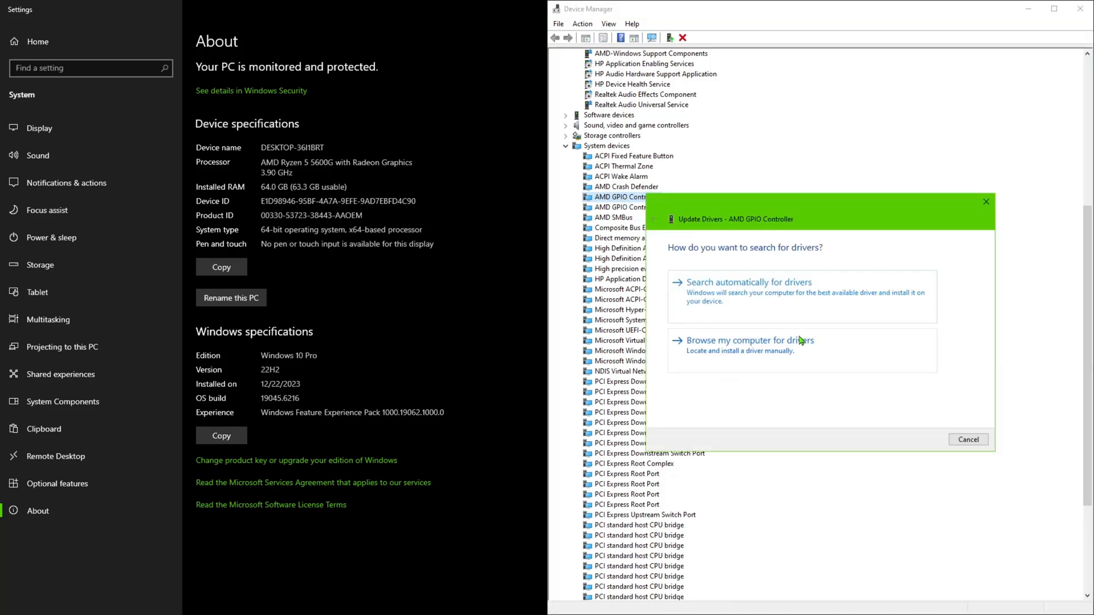
click(748, 341)
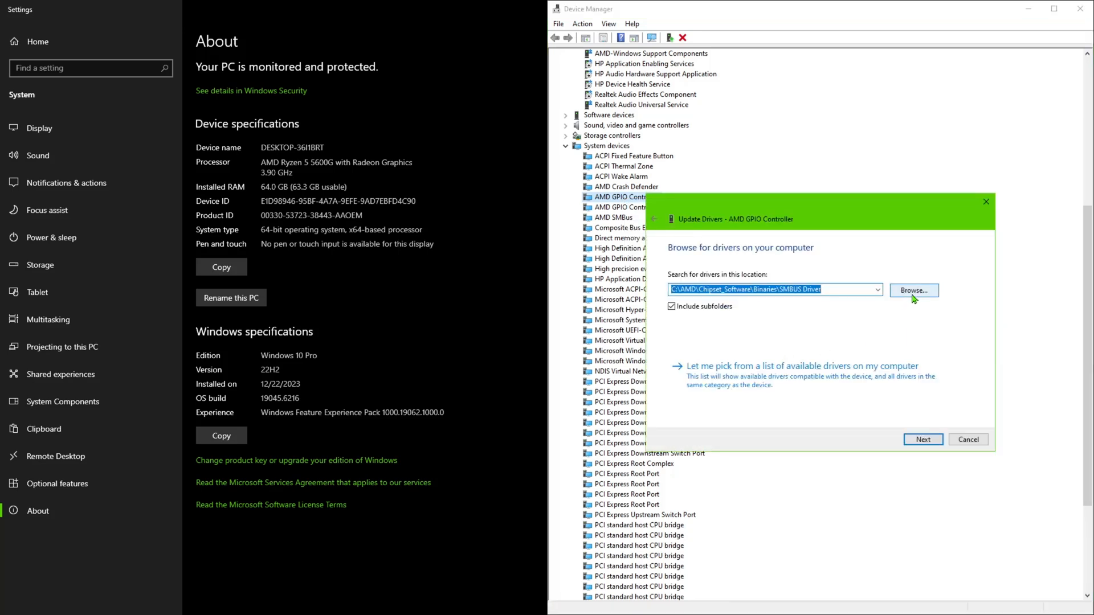
click(912, 291)
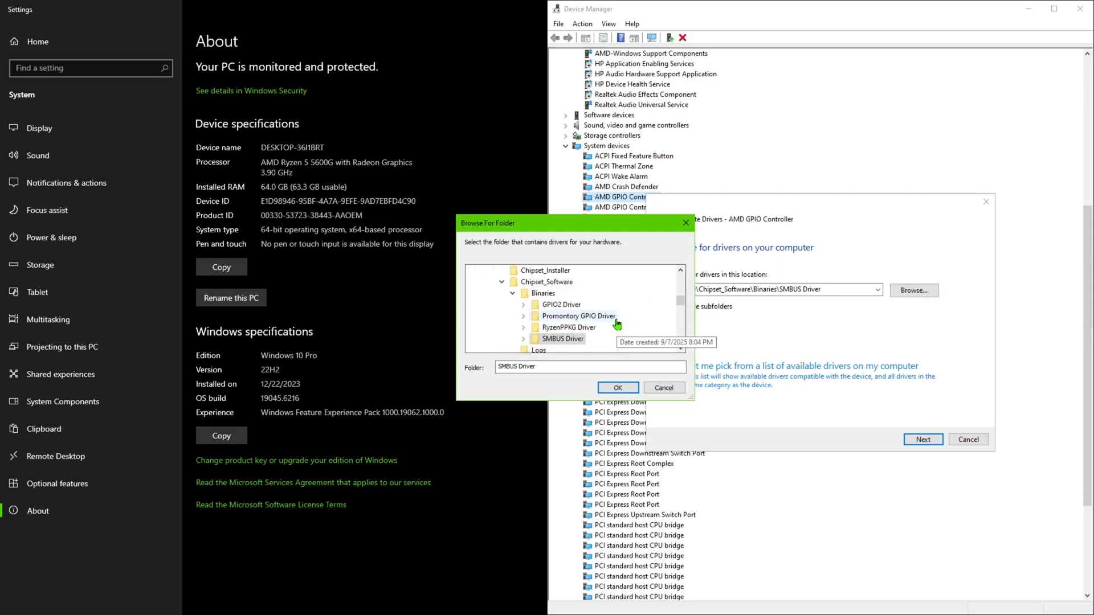
mouse_move(558, 306)
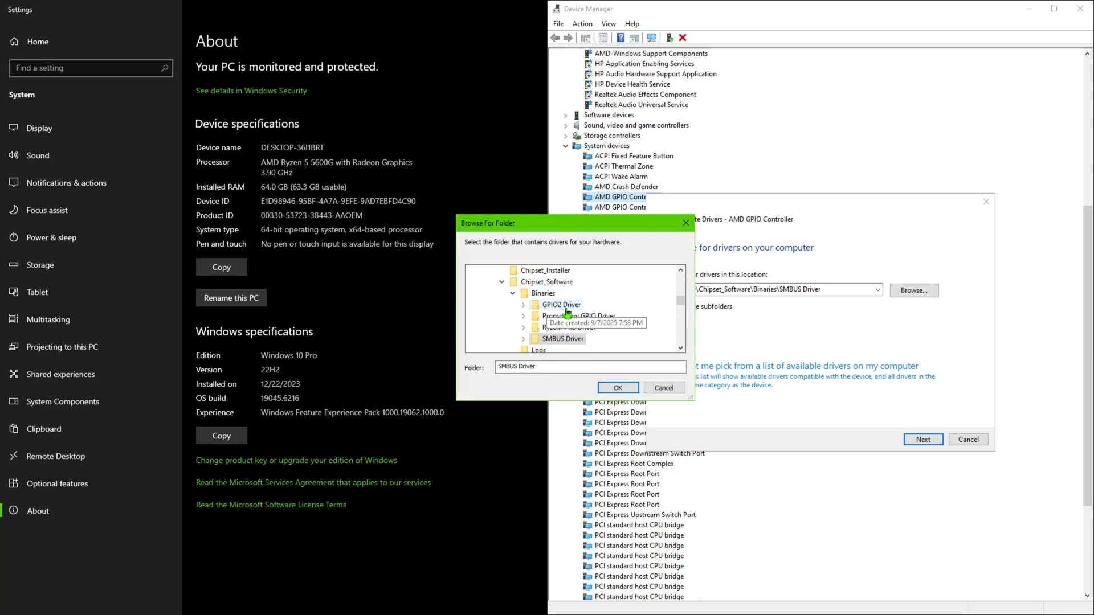
click(617, 388)
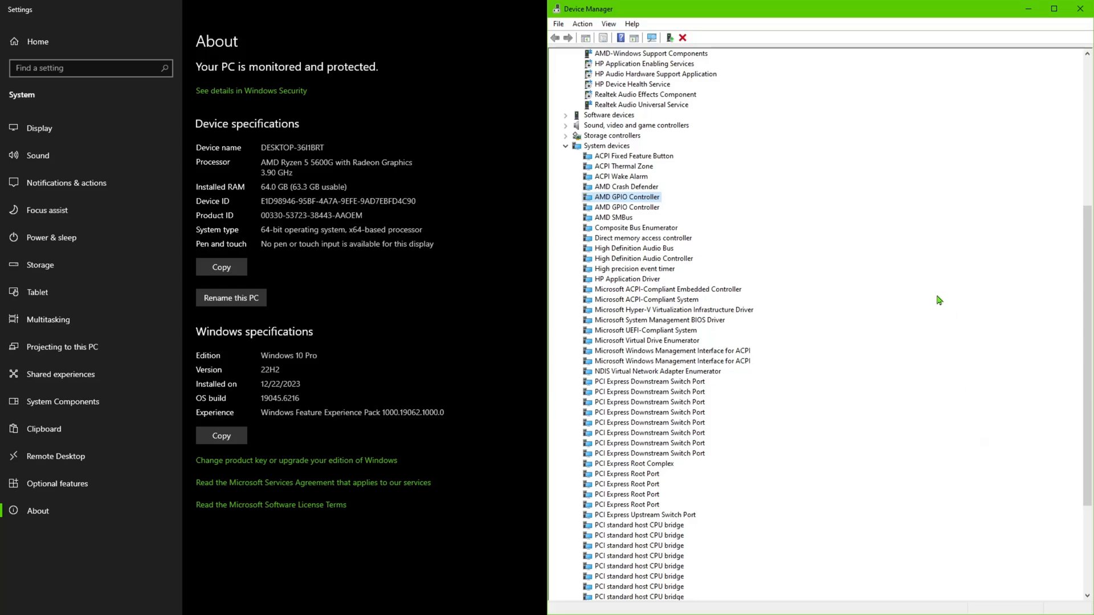
click(1084, 8)
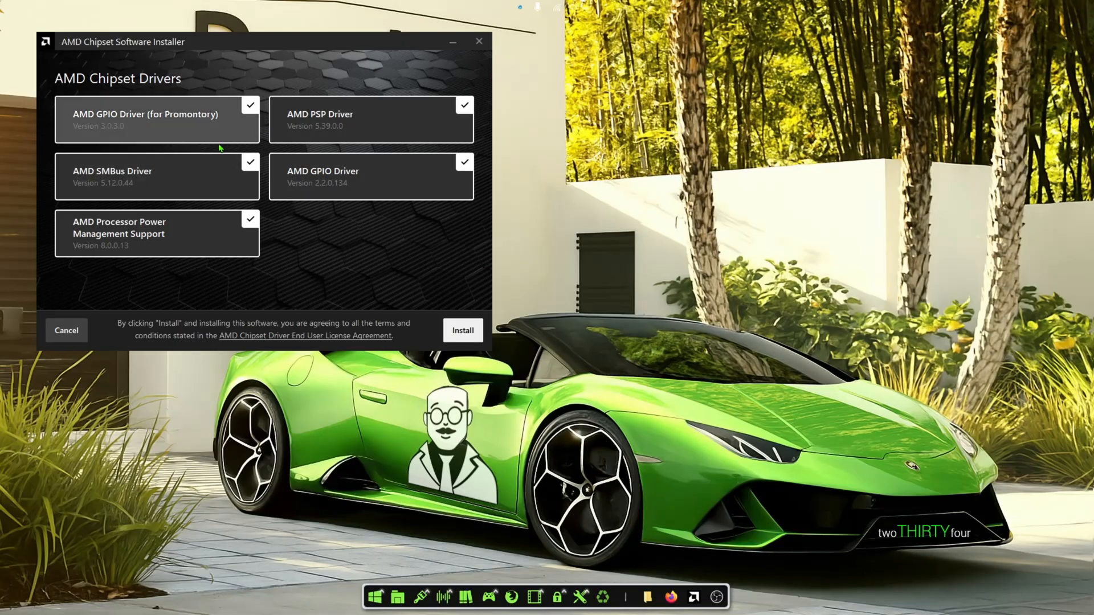
Step: Cancel the chipset installation and confirm Yes, Quit, leaving the desktop
click(66, 330)
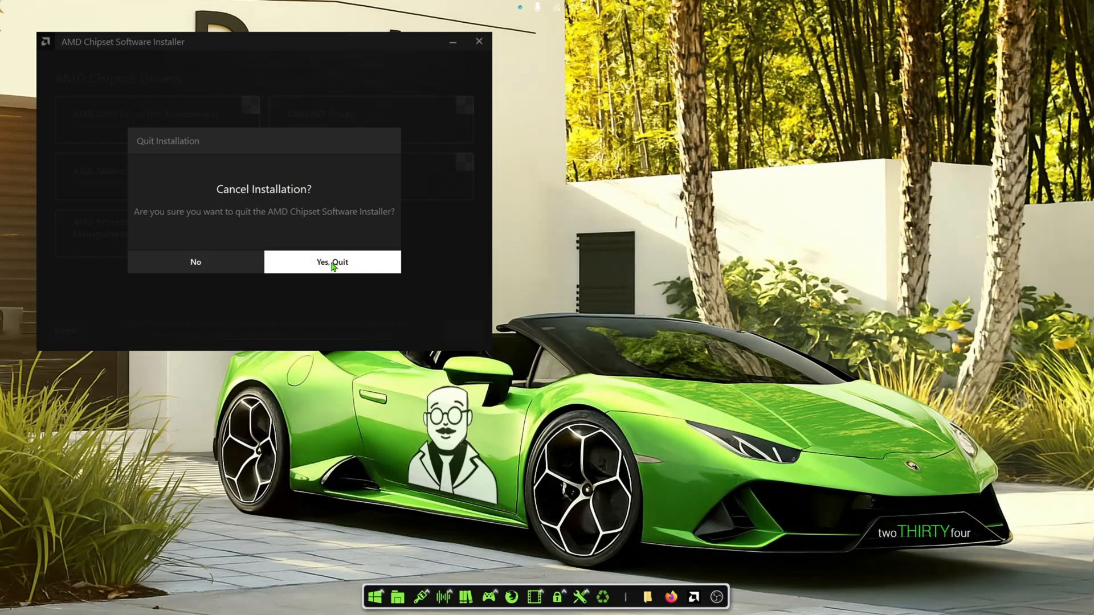
click(332, 262)
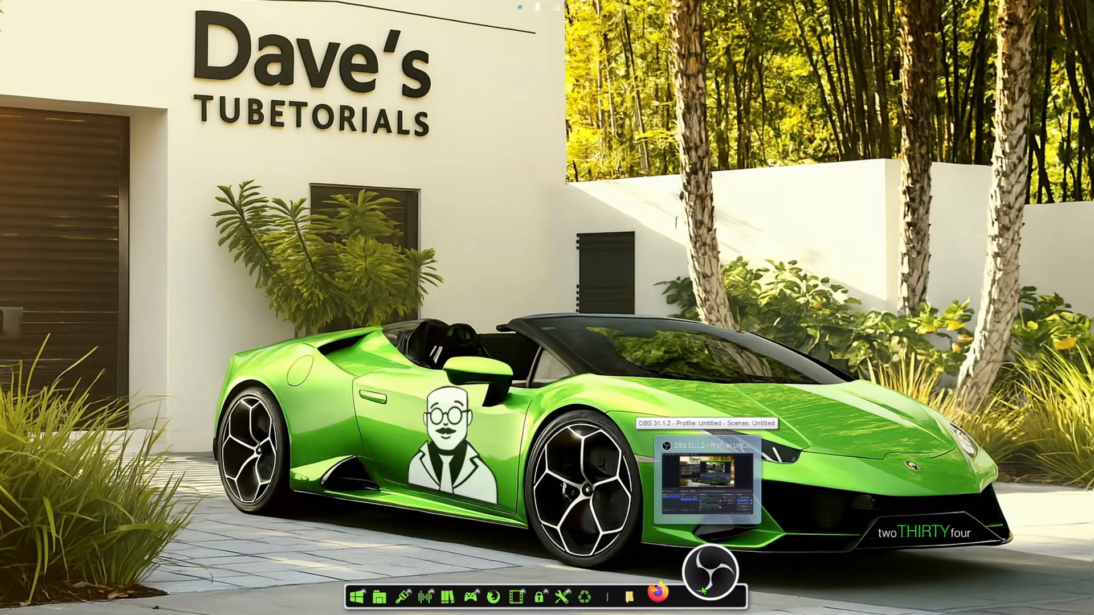